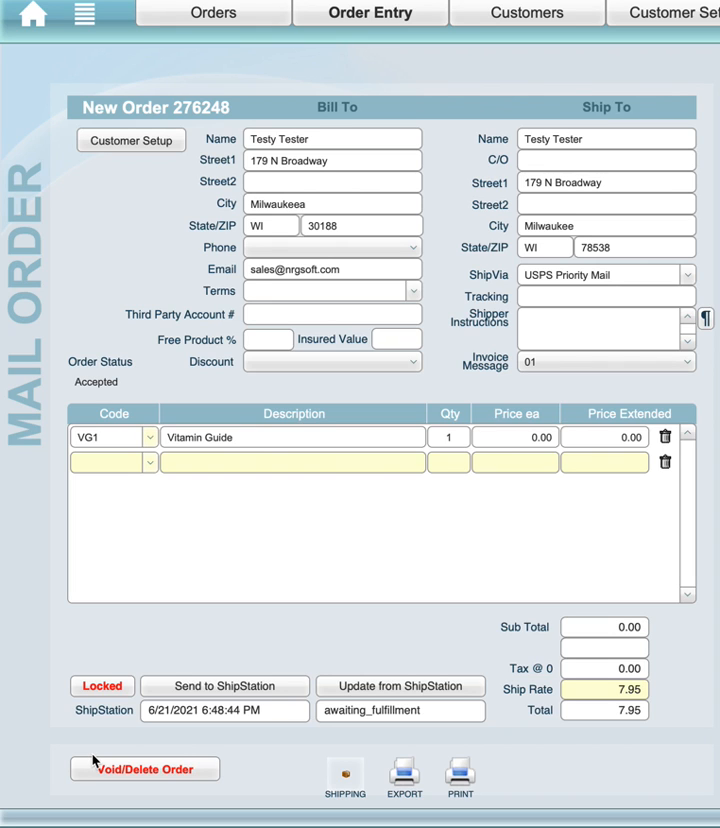
{"action": "mouse_move", "coordinate": [213, 535]}
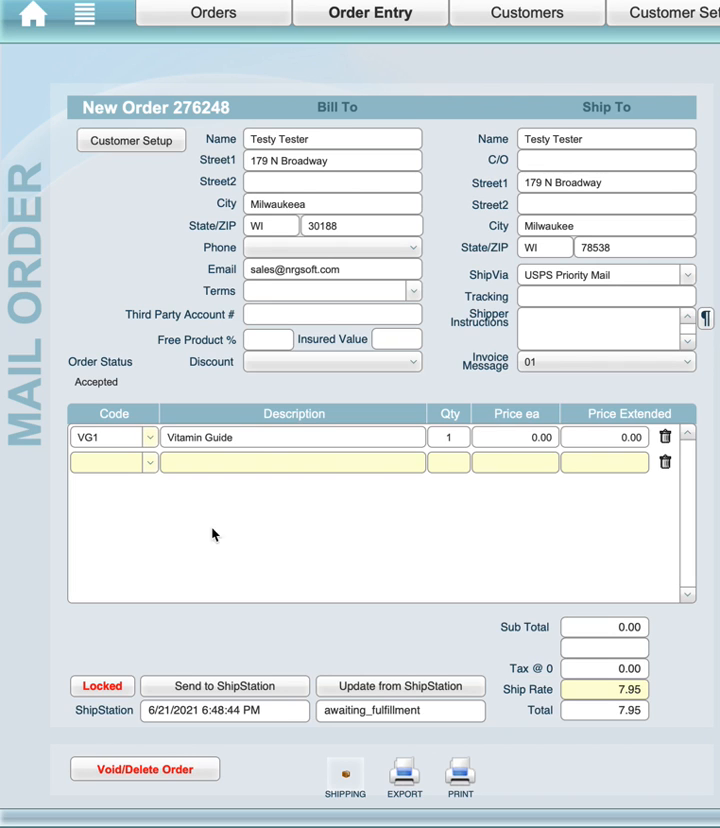
{"action": "mouse_move", "coordinate": [255, 475]}
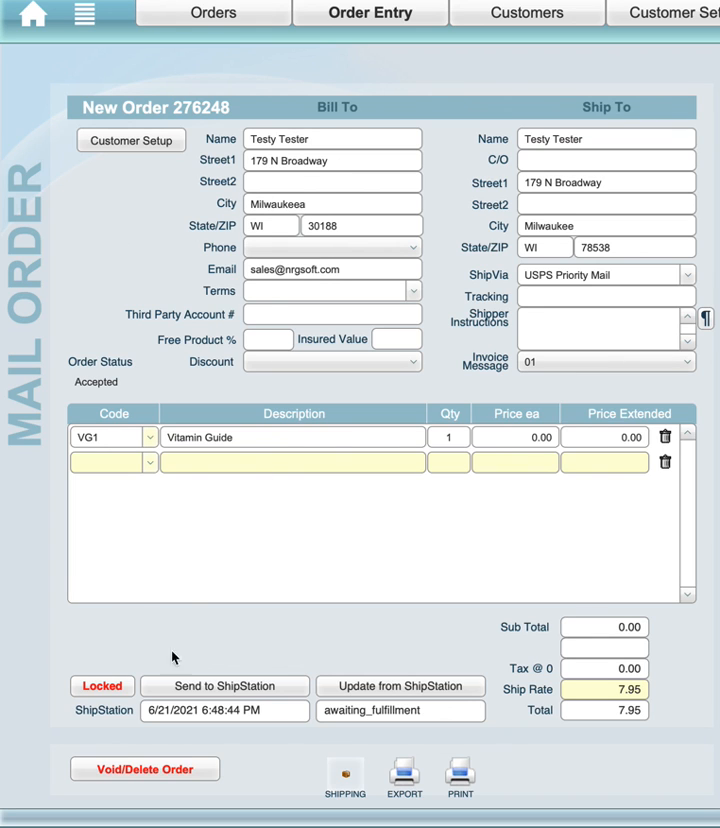
{"action": "mouse_move", "coordinate": [82, 643]}
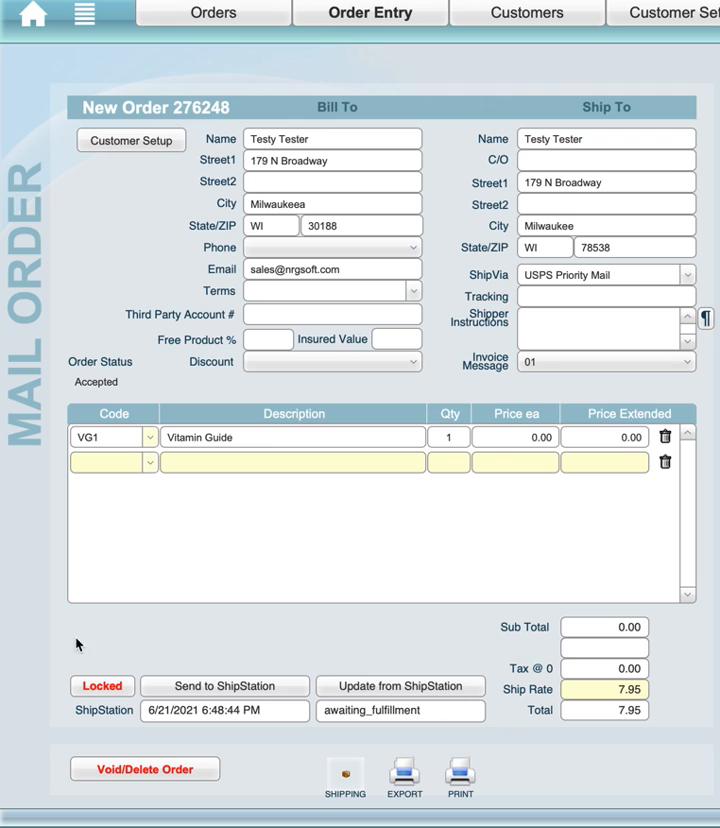
{"action": "mouse_move", "coordinate": [322, 641]}
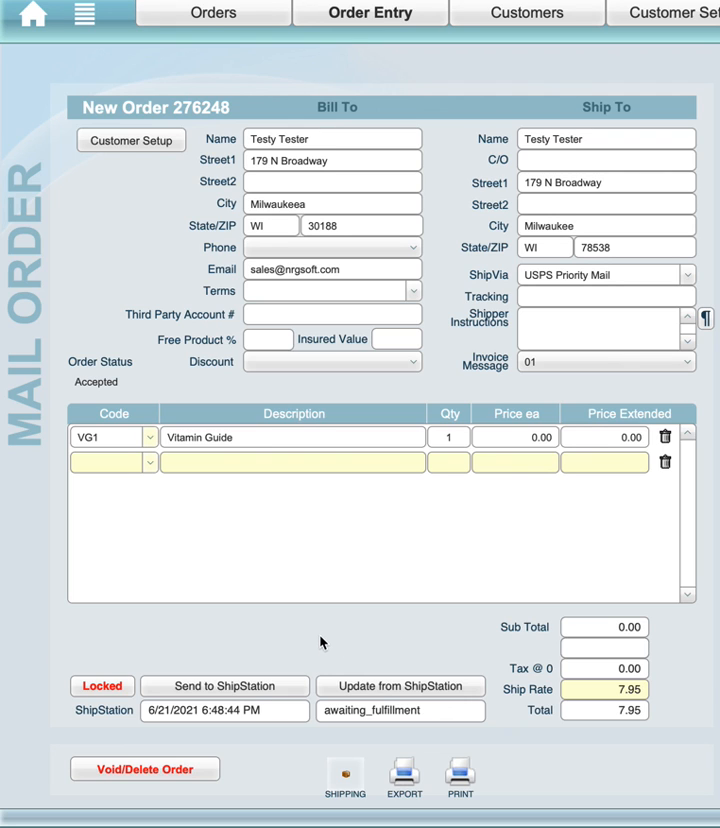
{"action": "mouse_move", "coordinate": [446, 678]}
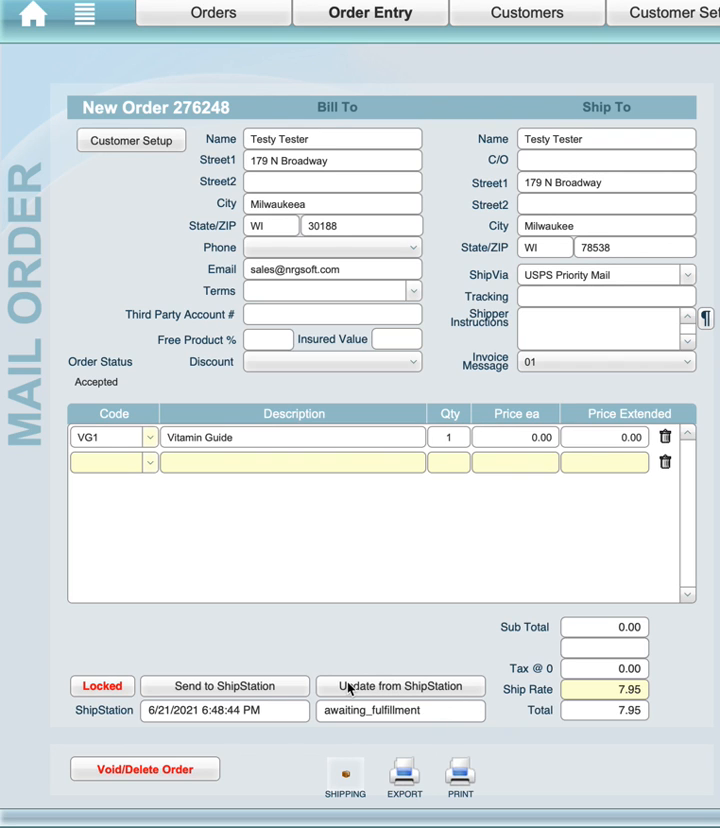
{"action": "mouse_move", "coordinate": [308, 639]}
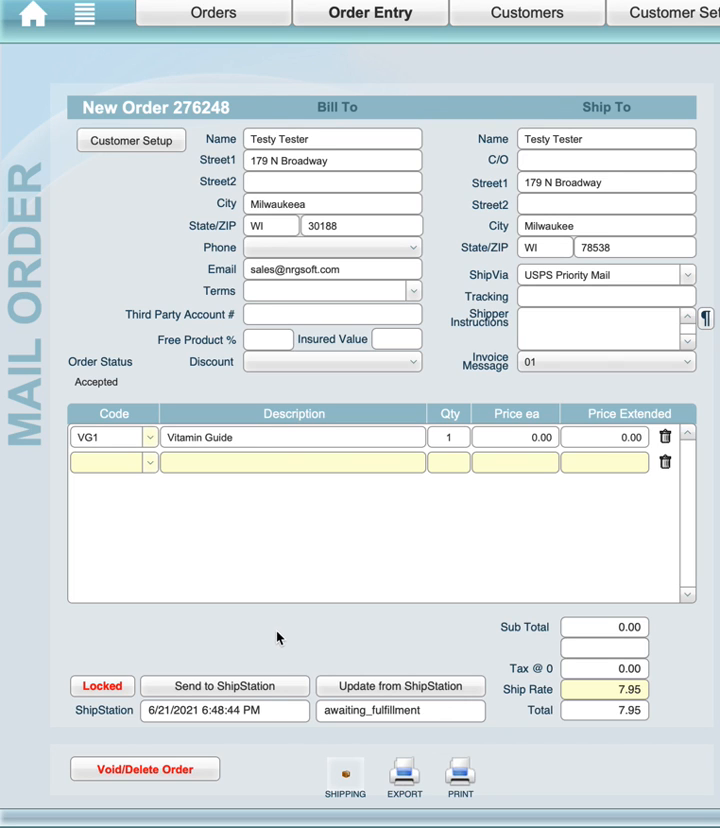
{"action": "mouse_move", "coordinate": [323, 613]}
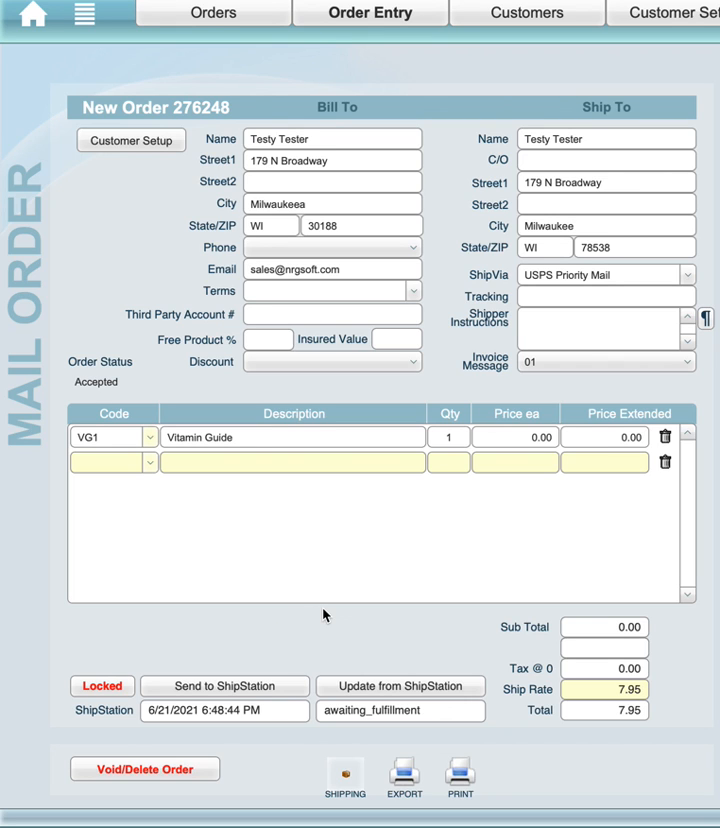
{"action": "mouse_move", "coordinate": [316, 627]}
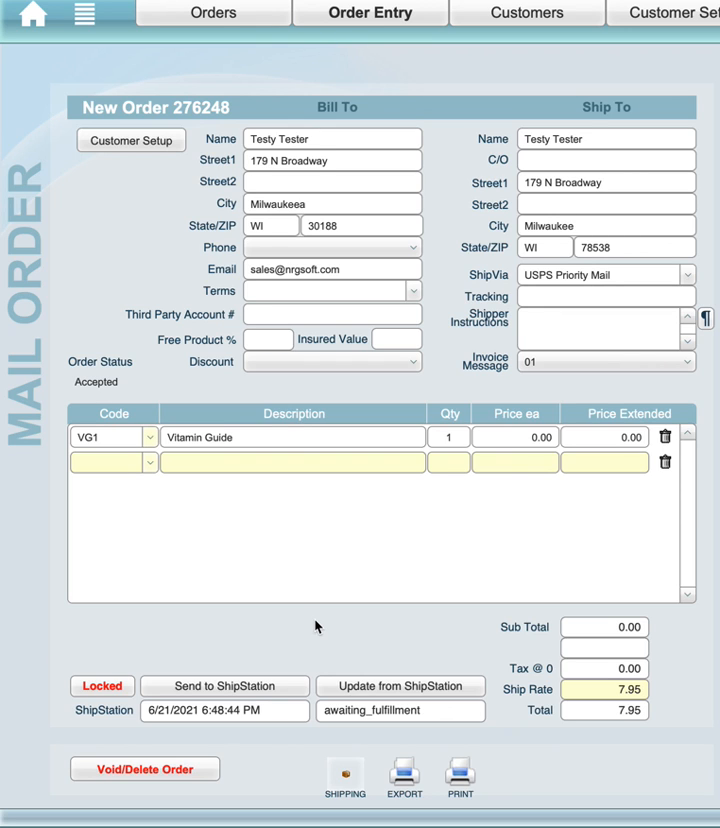
{"action": "mouse_move", "coordinate": [277, 648]}
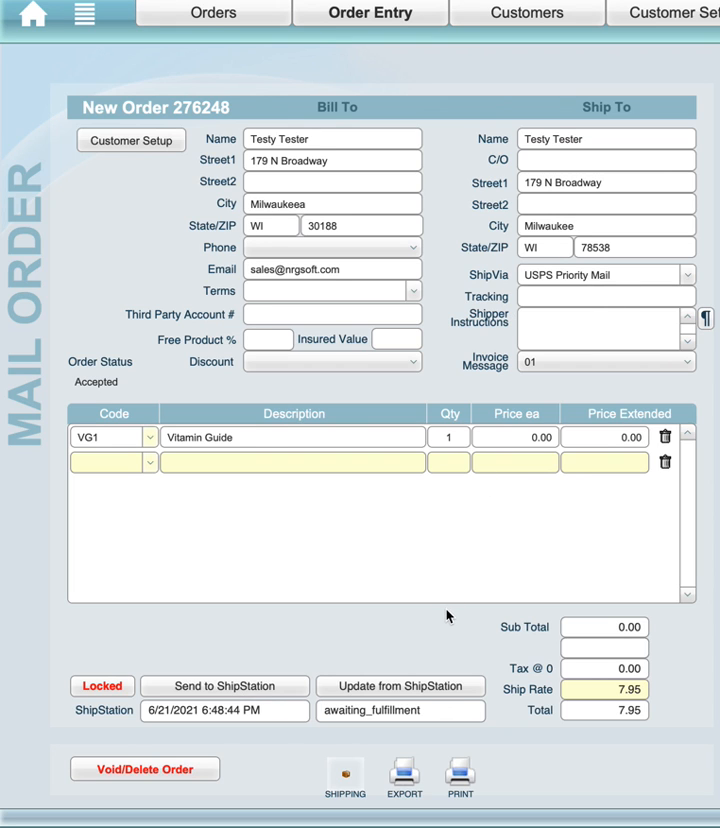
{"action": "mouse_move", "coordinate": [442, 676]}
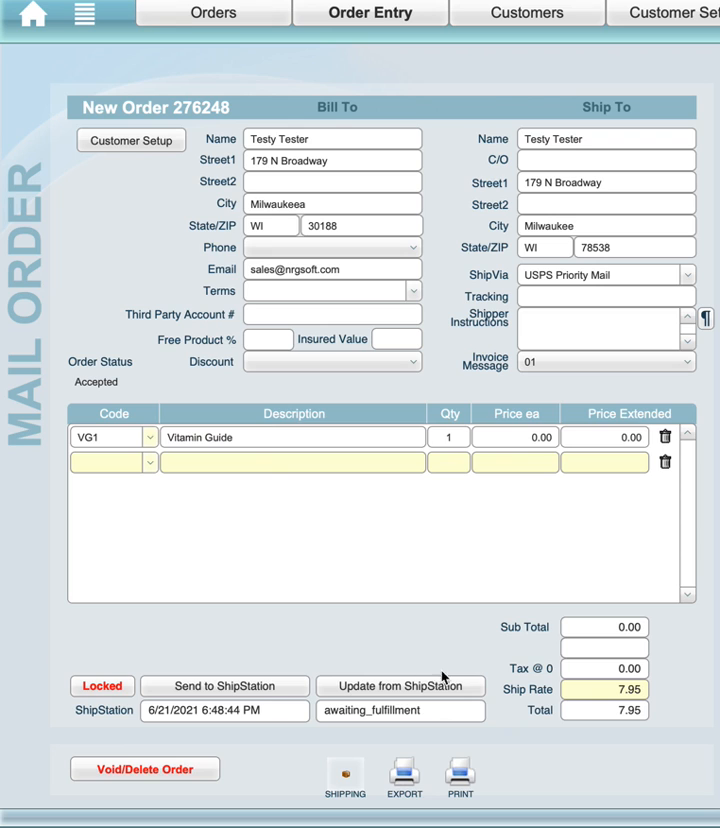
{"action": "mouse_move", "coordinate": [347, 723]}
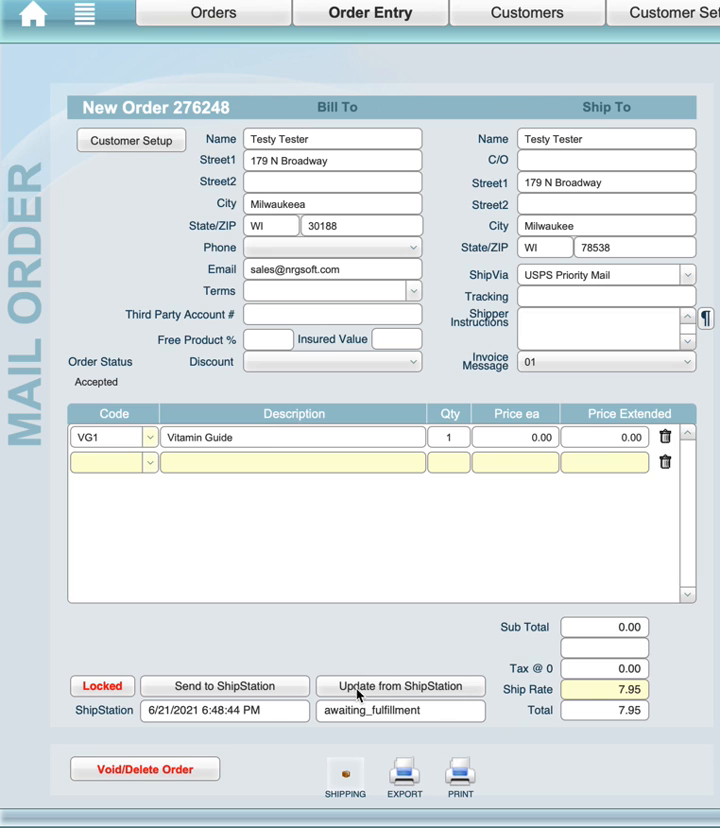
Step: Run Update from ShipStation so order 276248 shows shipped with its tracking number
{"action": "left_click", "coordinate": [400, 687]}
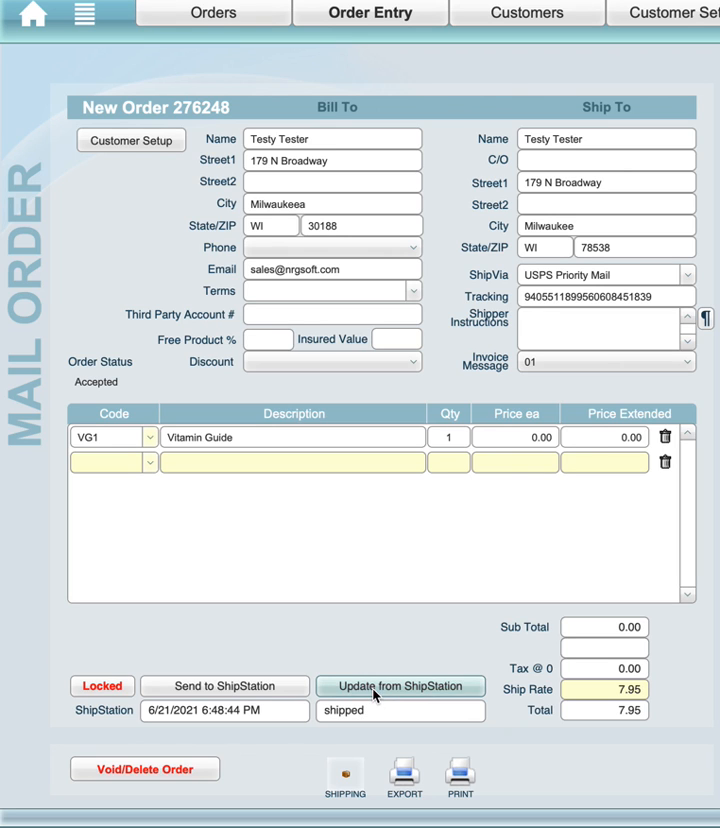
{"action": "left_click", "coordinate": [400, 711]}
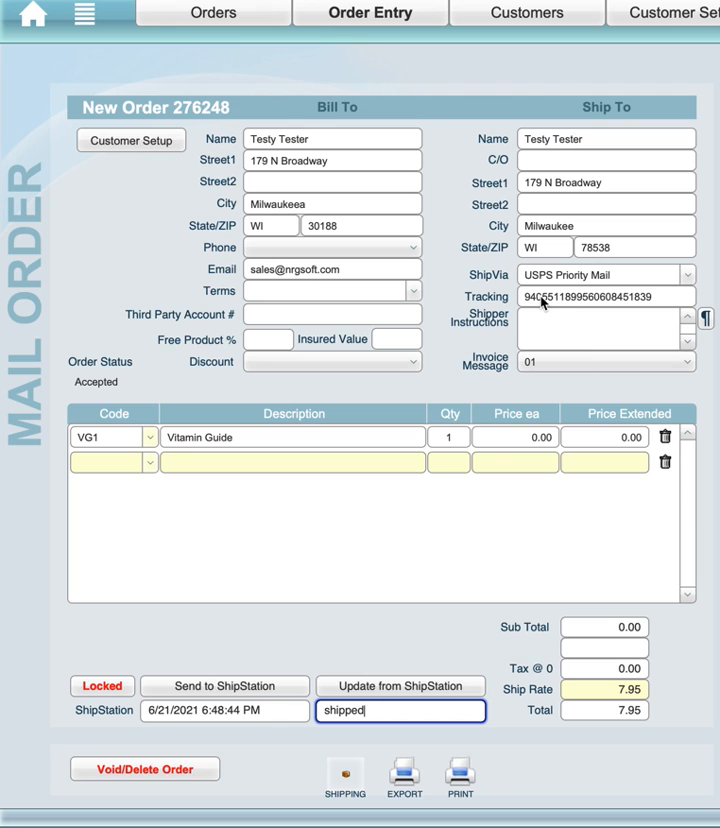
{"action": "mouse_move", "coordinate": [308, 608]}
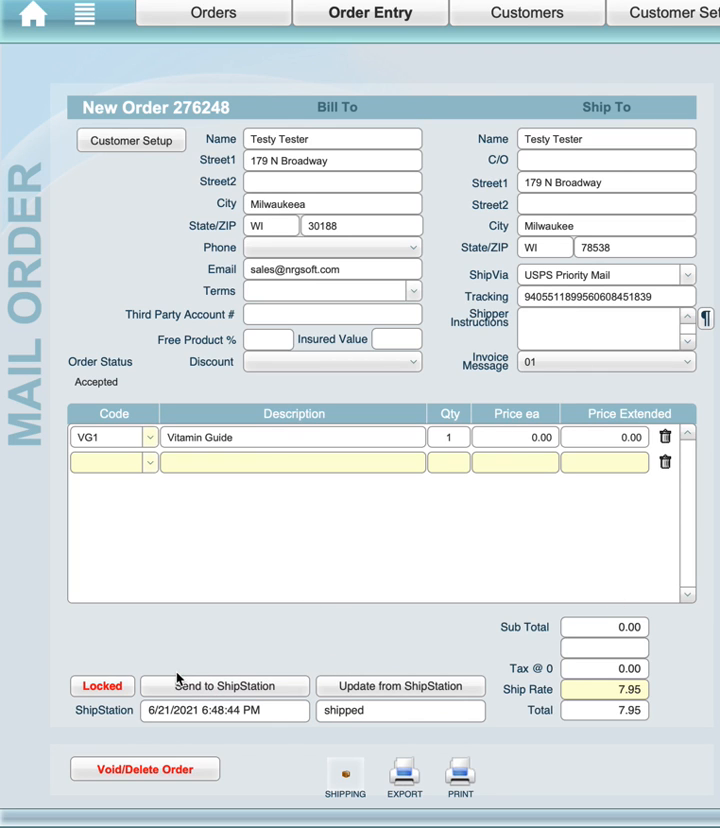
{"action": "mouse_move", "coordinate": [202, 644]}
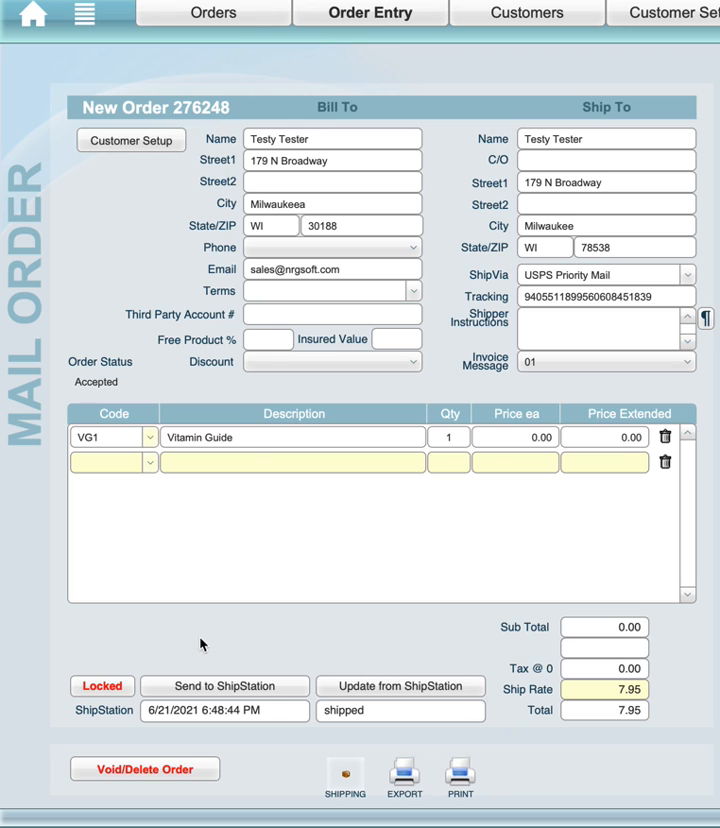